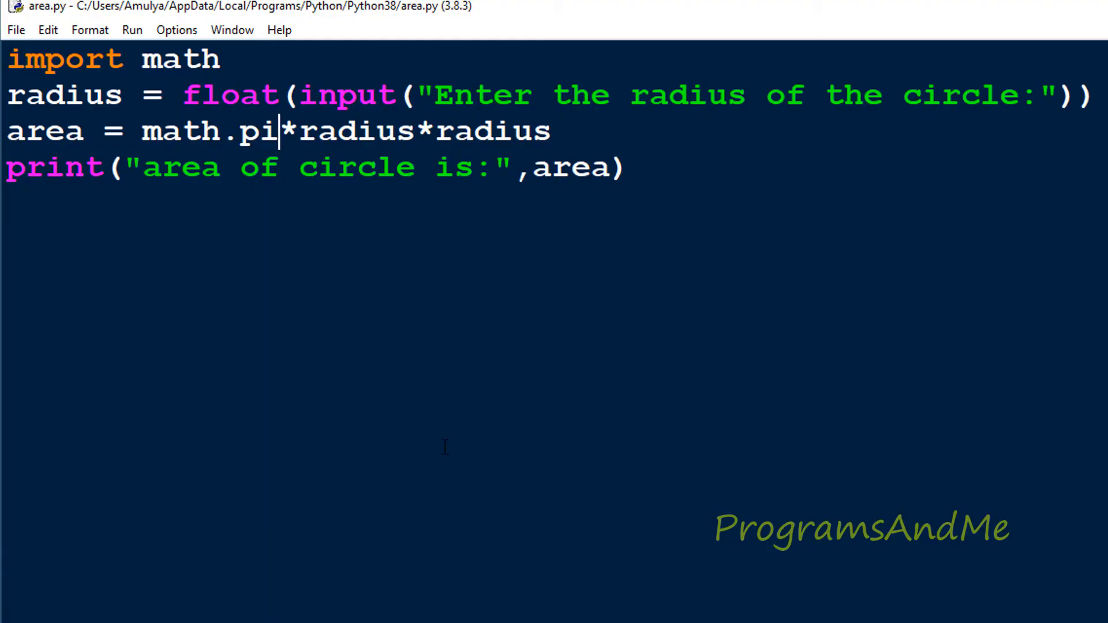
mouse_move(500, 386)
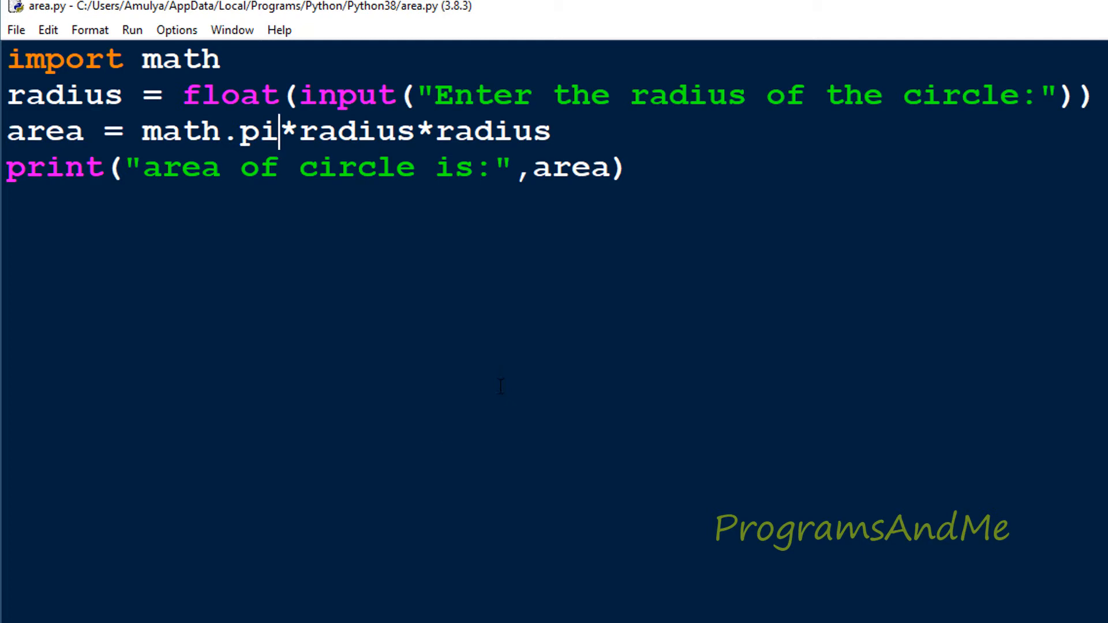
mouse_move(267, 290)
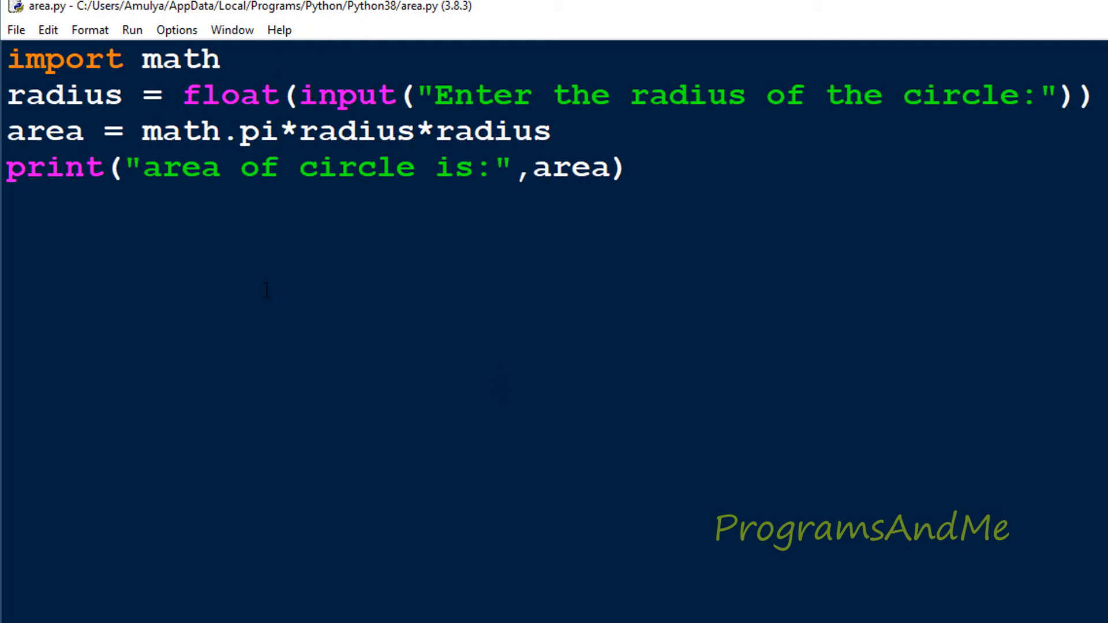
Highlight the radius prompt and area formula, then select the area calculation line
left_click(282, 131)
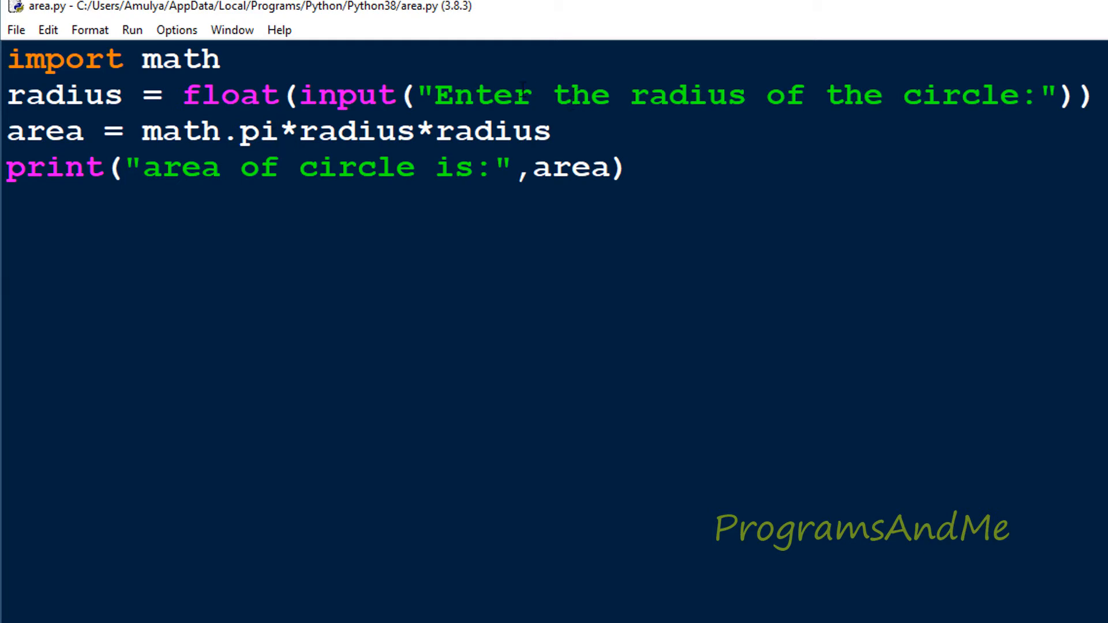
left_click_drag(478, 95, 992, 95)
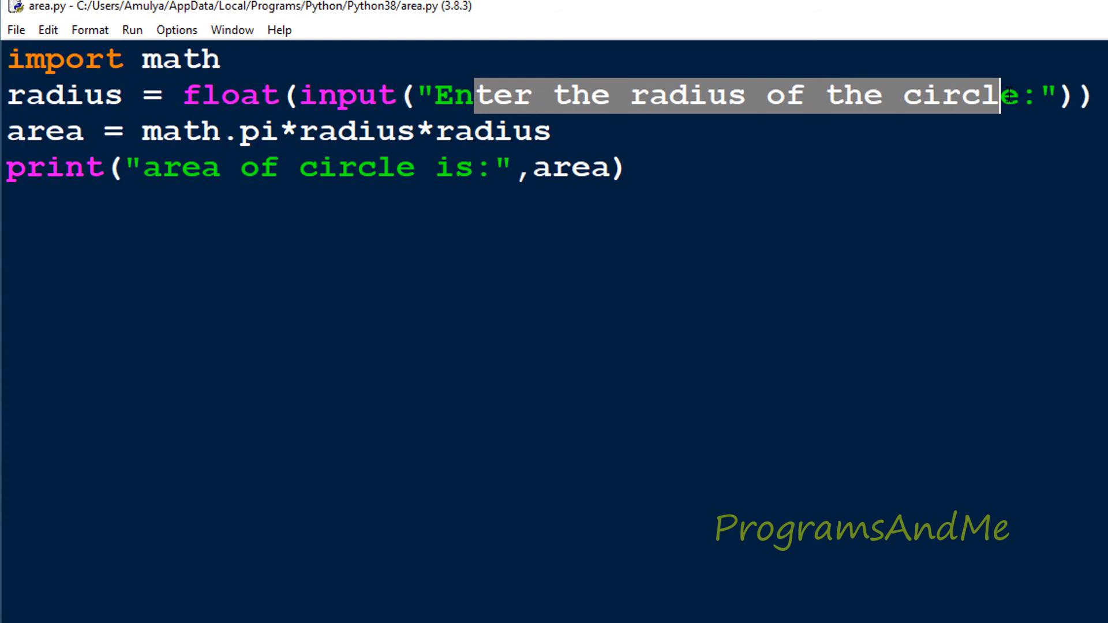
left_click(101, 95)
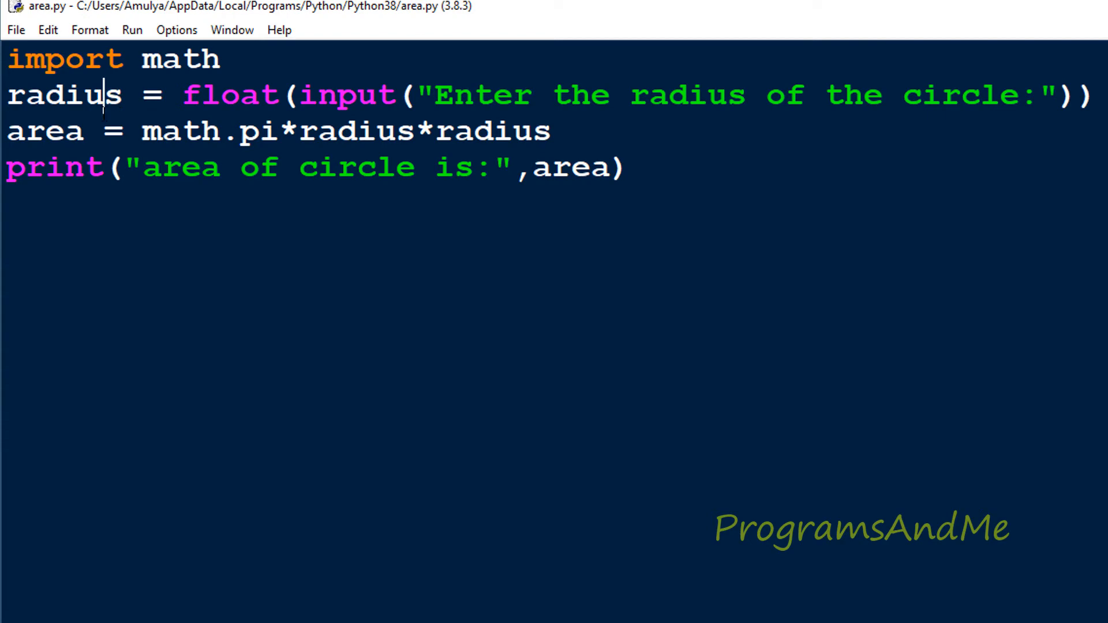
left_click_drag(141, 131, 473, 131)
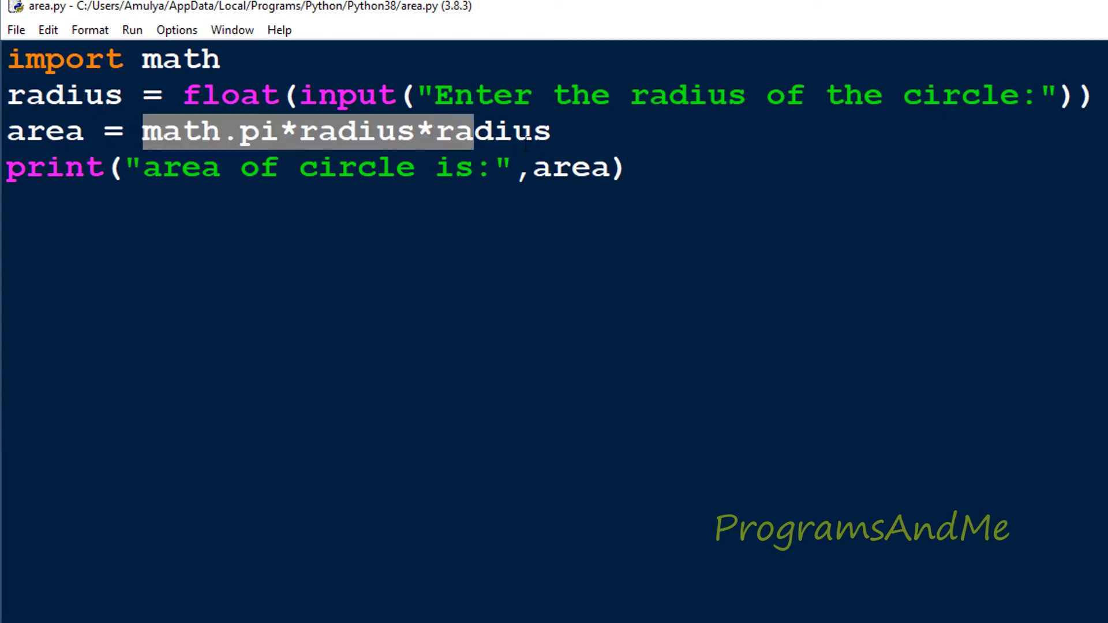
left_click_drag(472, 132, 551, 132)
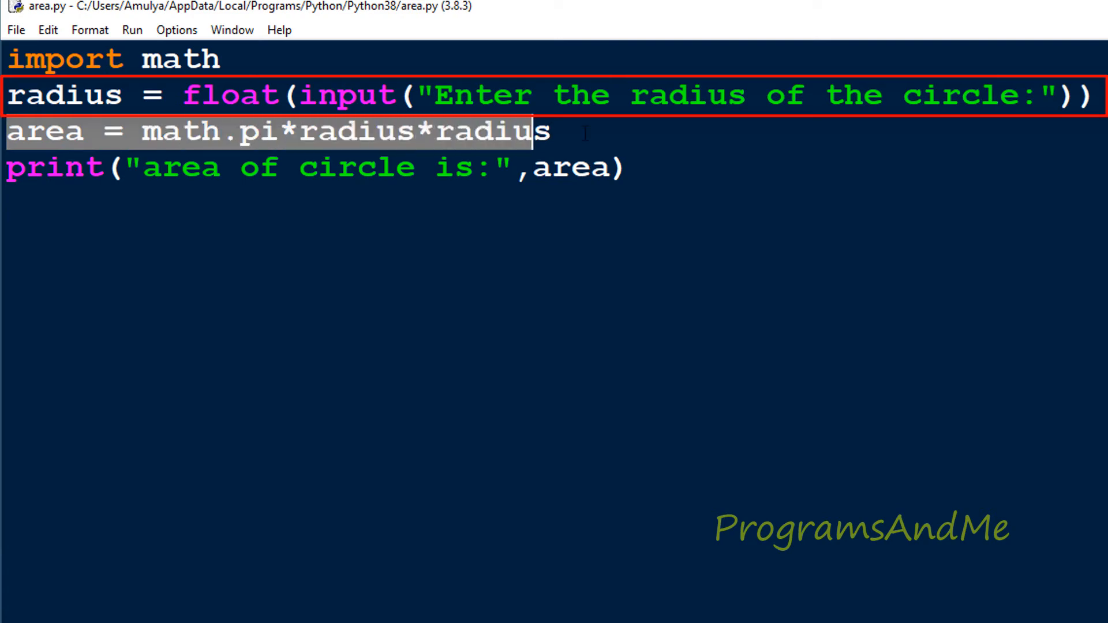
Replace the selected area line with C = 2*math.pi*radius
type("C")
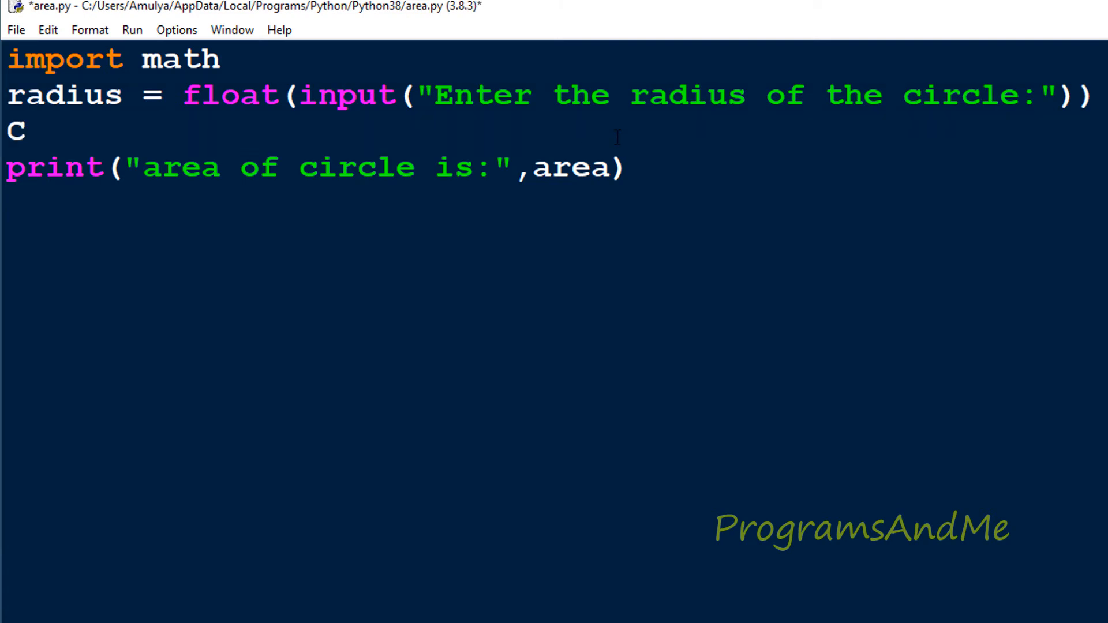
type("=")
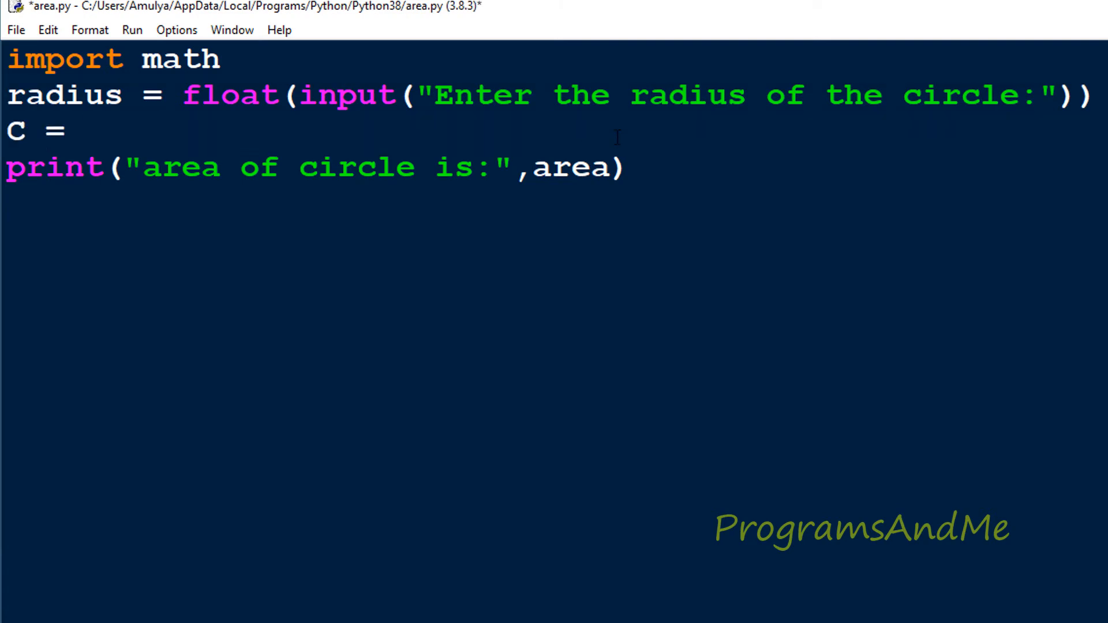
type("2")
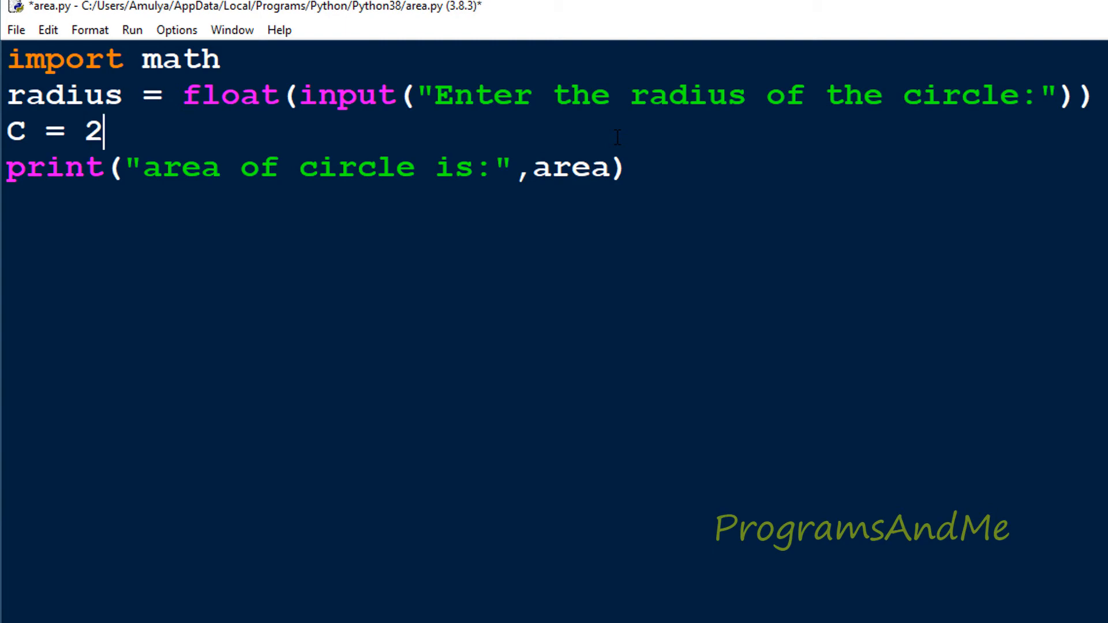
type("*")
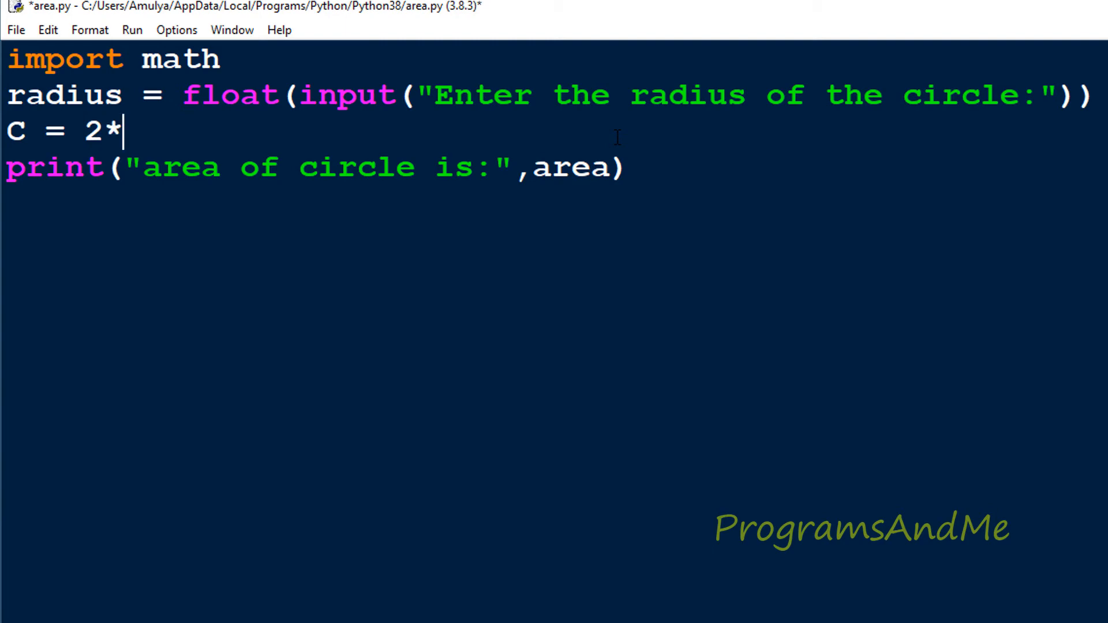
type("math.p")
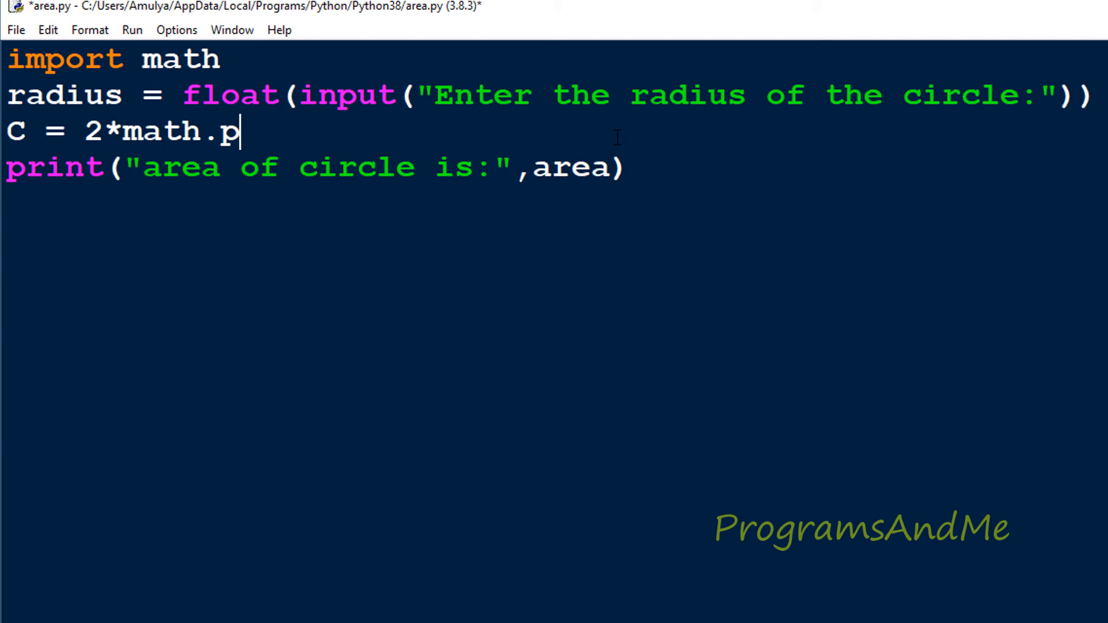
type("i")
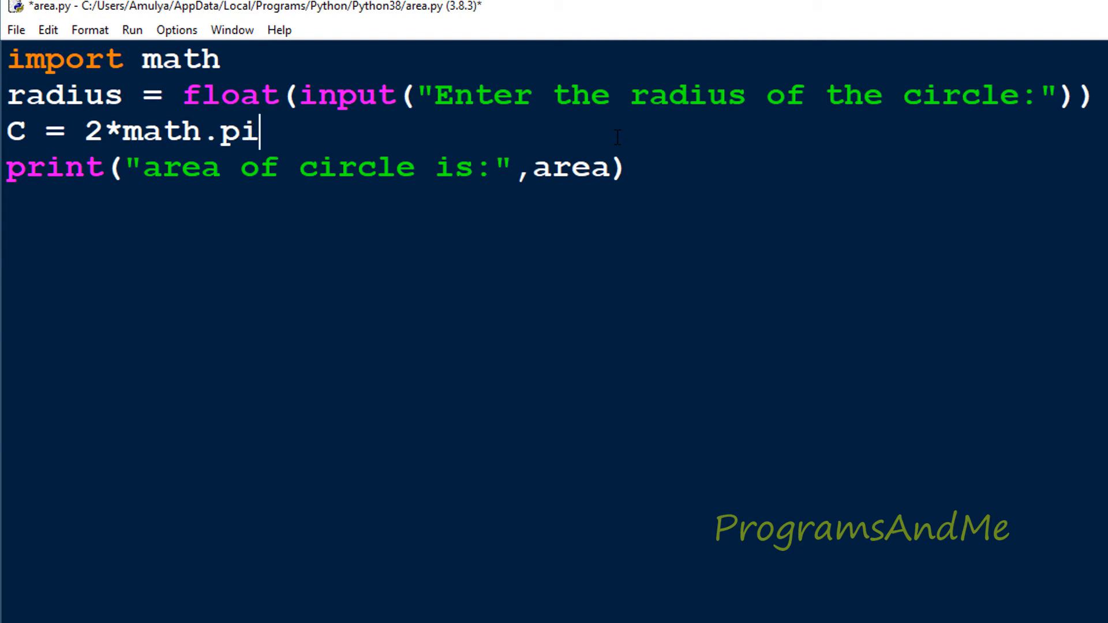
type("*radius")
left_click(314, 167)
type("c")
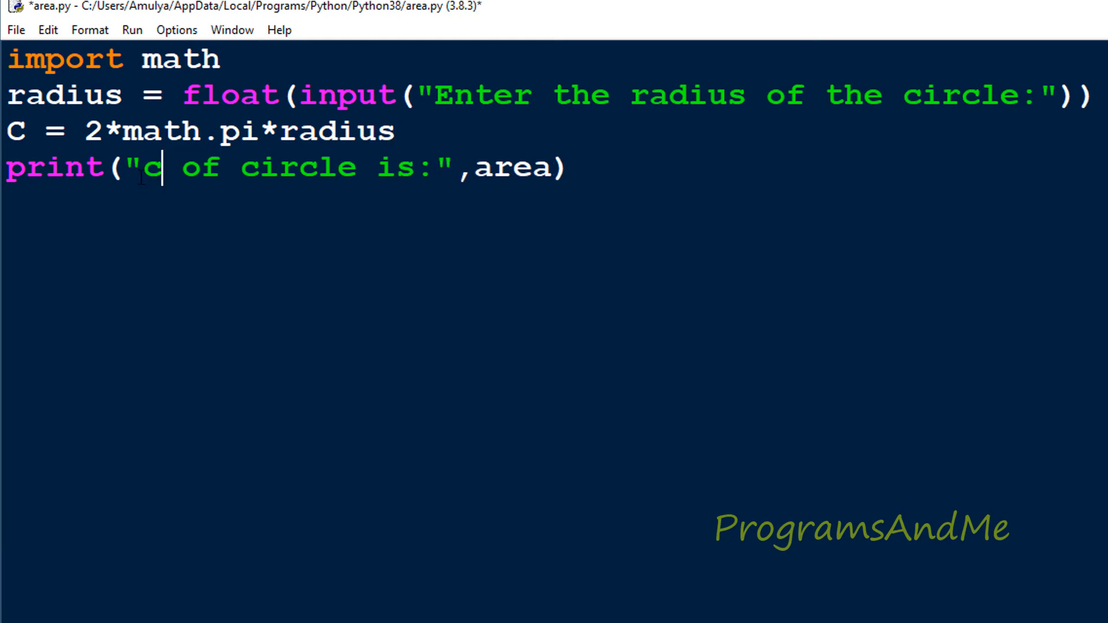
Change the print label to circumference and print C instead of area
type("ircumference")
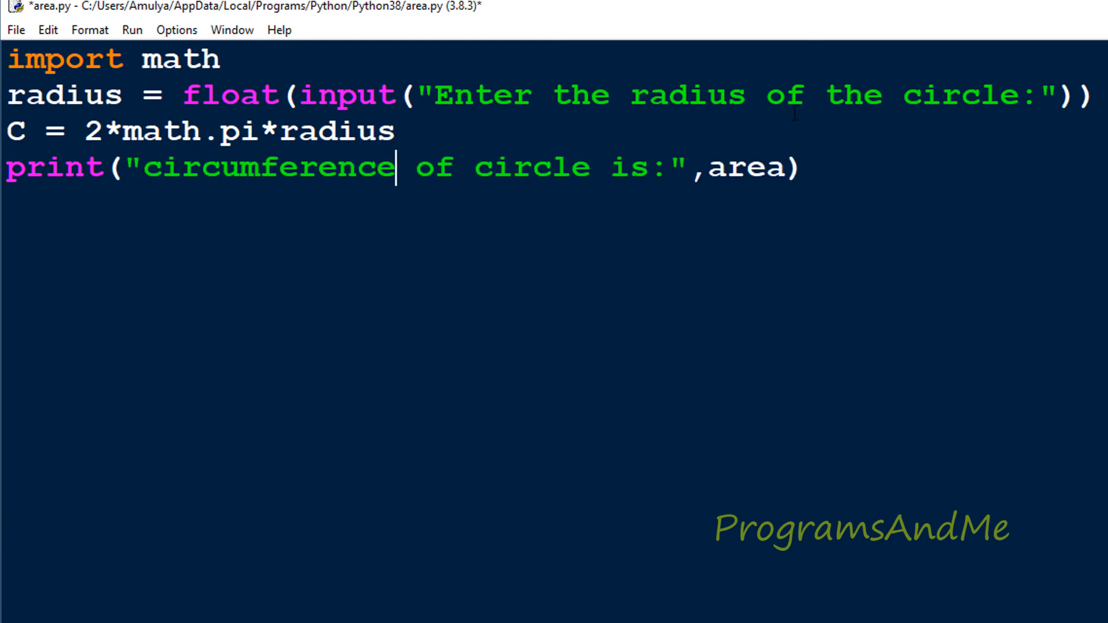
double_click(747, 167)
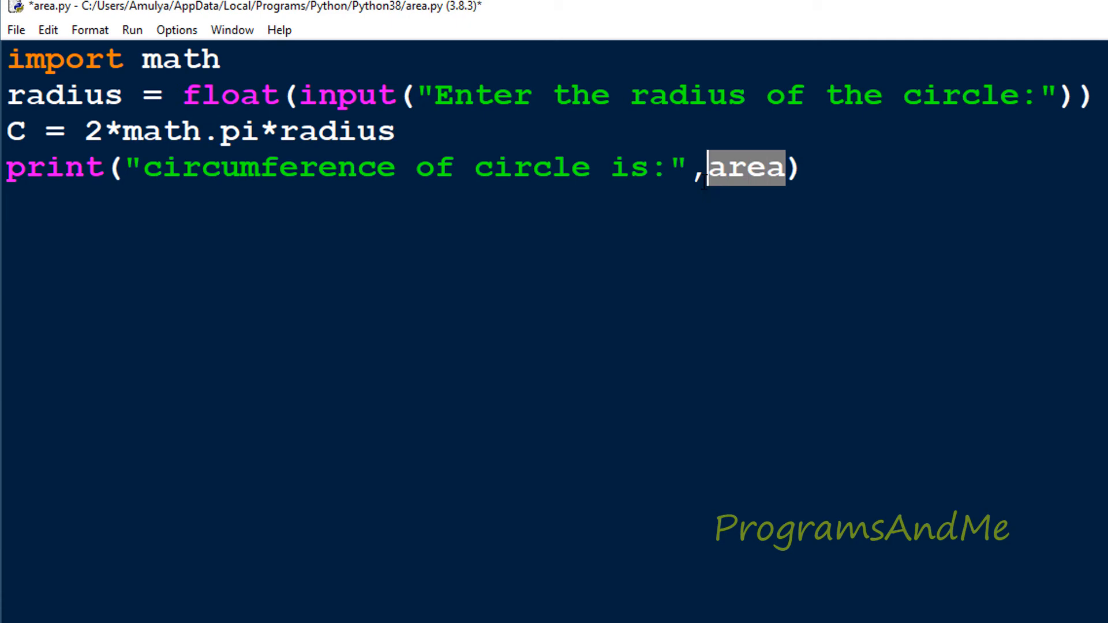
type("C")
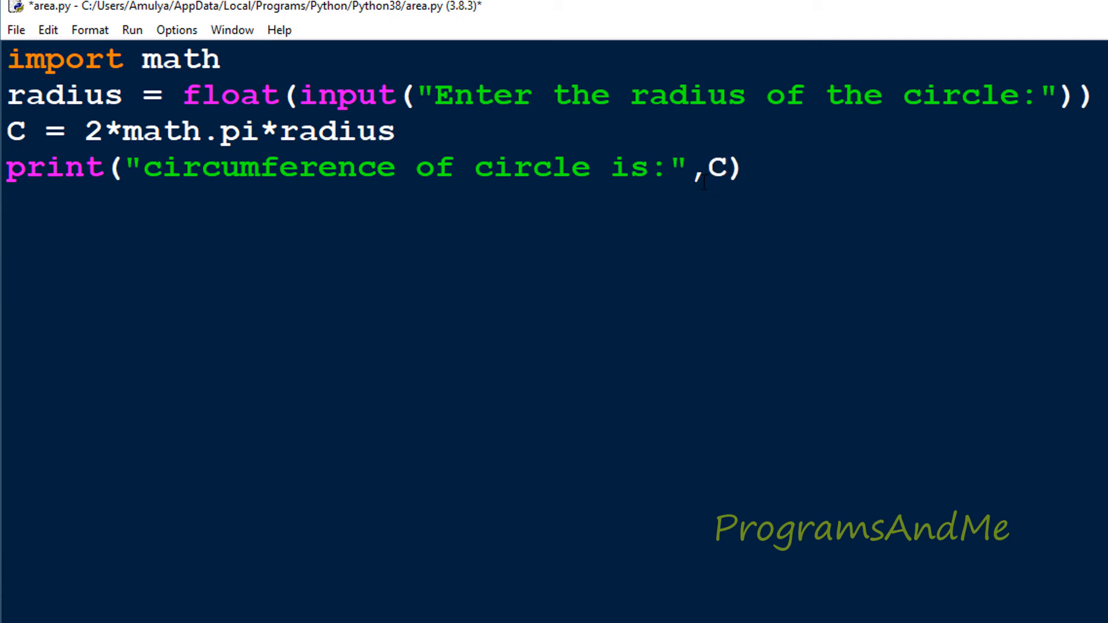
Save and run the script with F5, entering radius 6 at the prompt
key("F5")
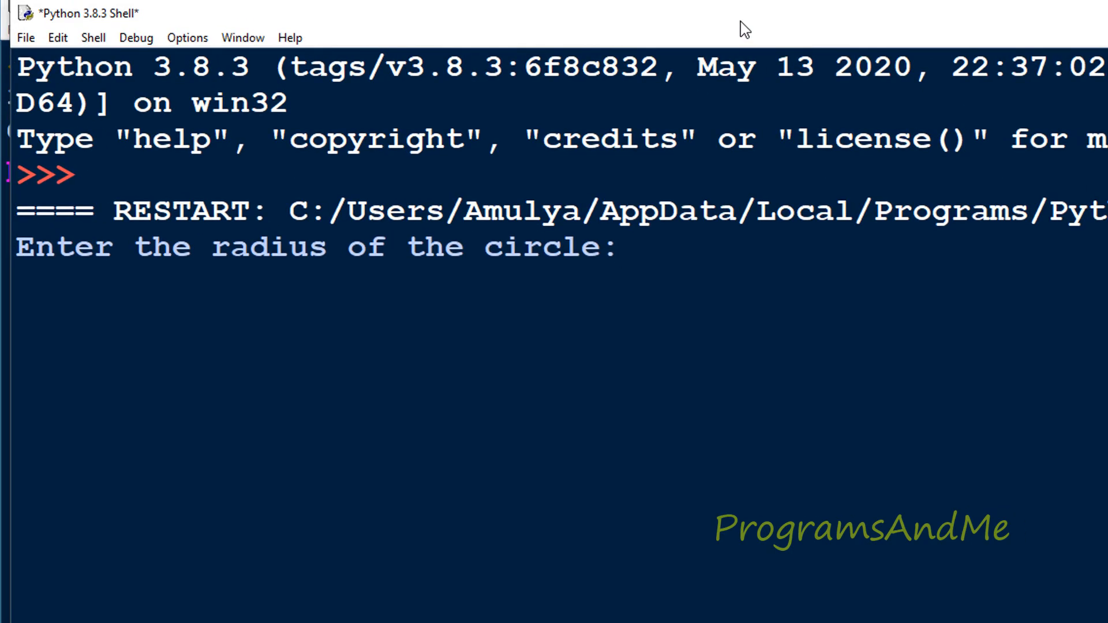
type("6")
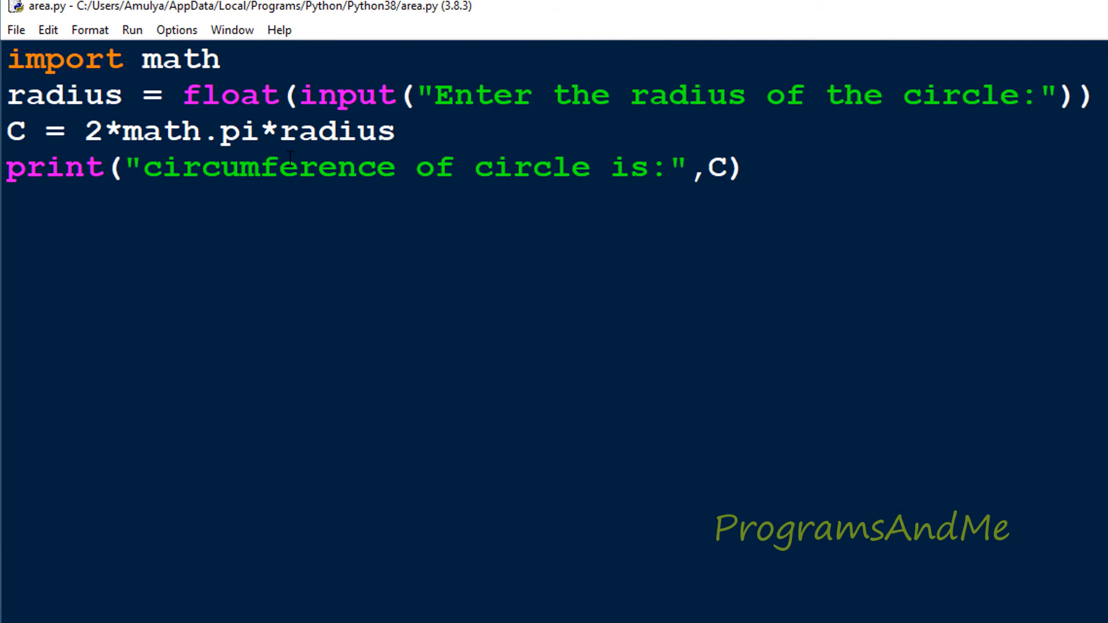
Add area = math.pi*radius*radius and print("area of circle is:",area) after the circumference code
left_click(725, 167)
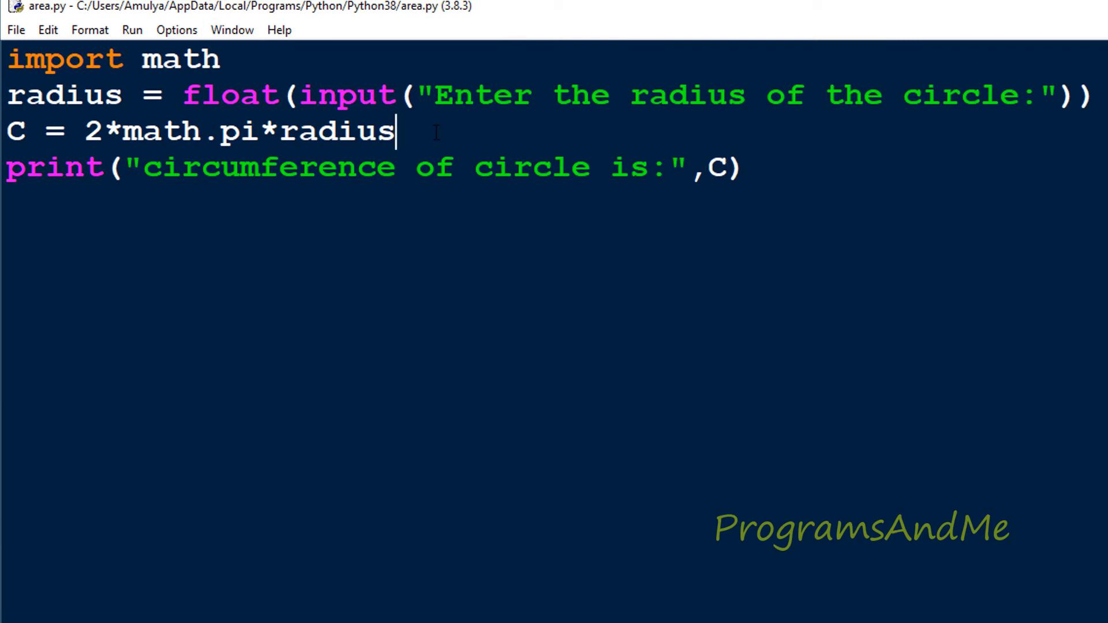
type("area =")
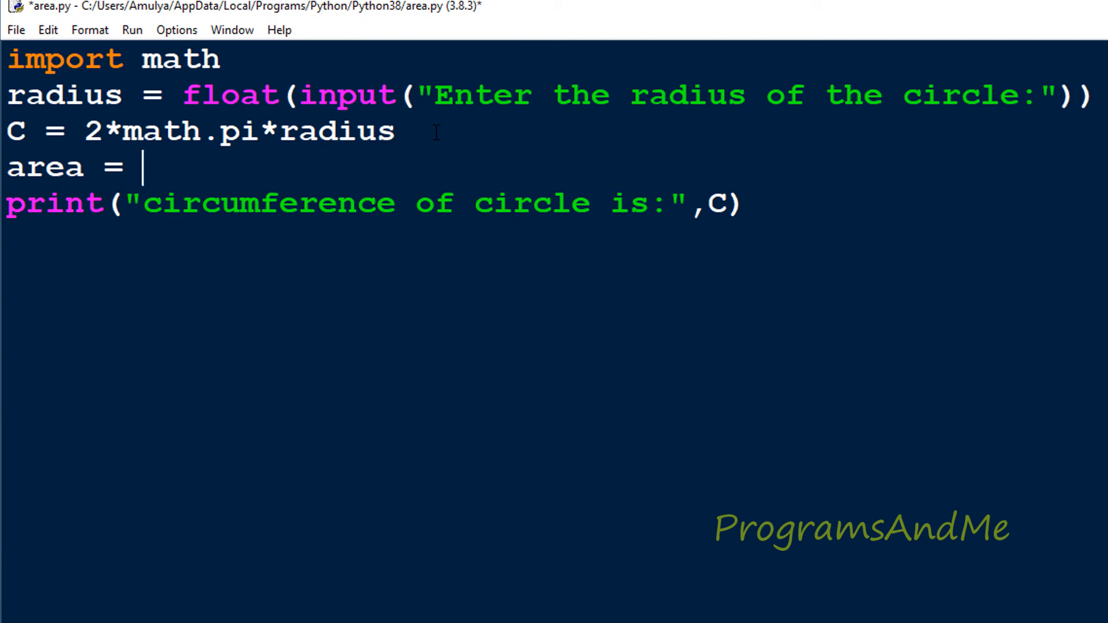
type("math.p")
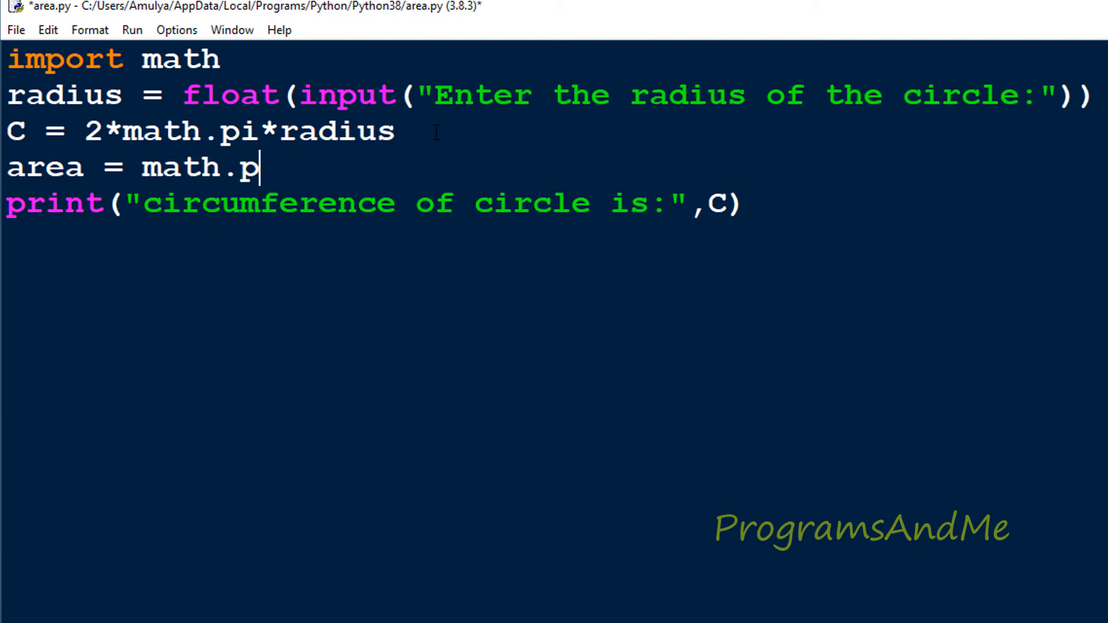
type("i")
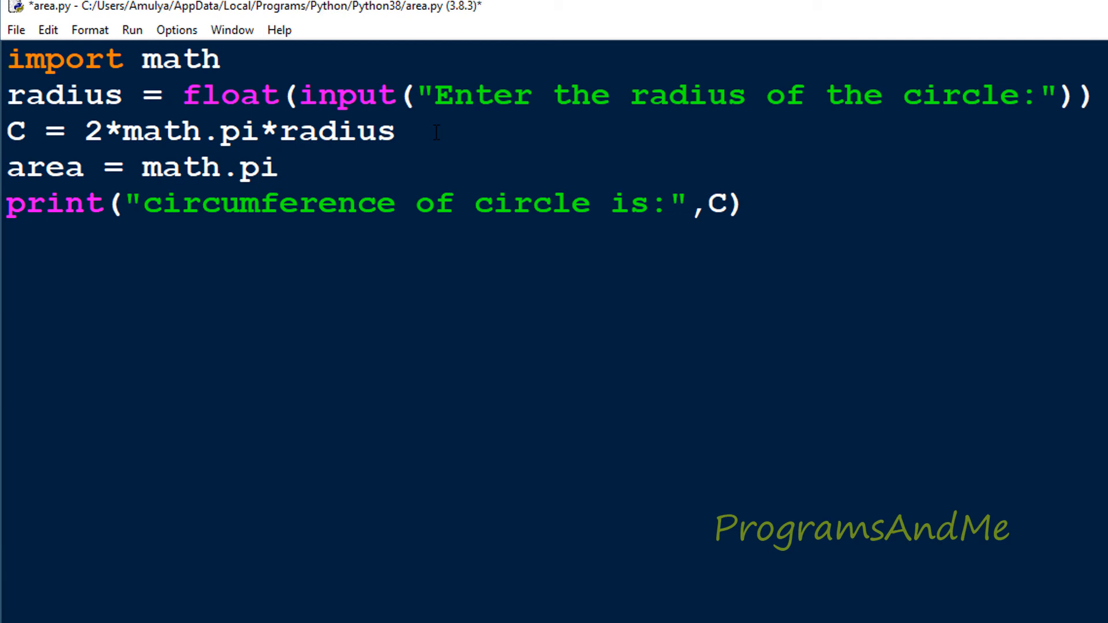
type("*radius")
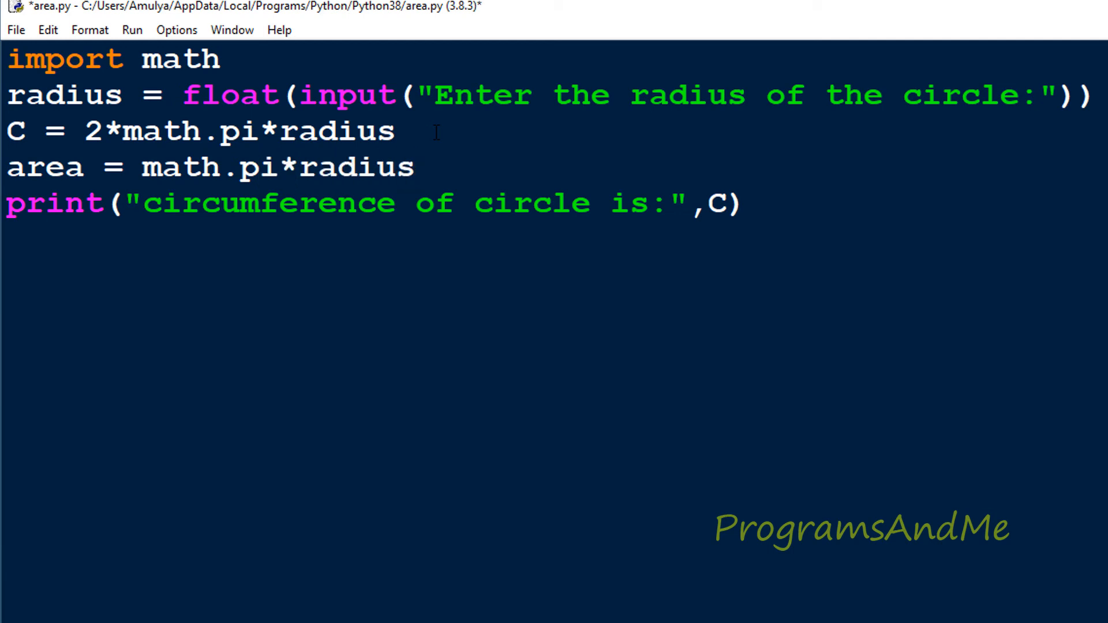
type("*radius")
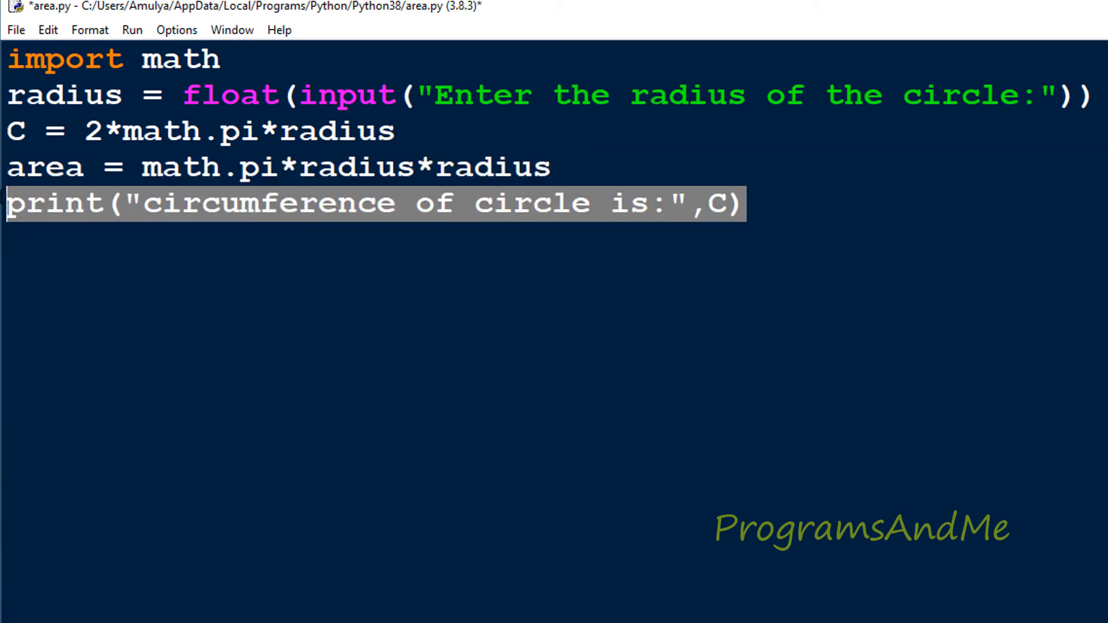
type("print(\"area of circle is:\",a)")
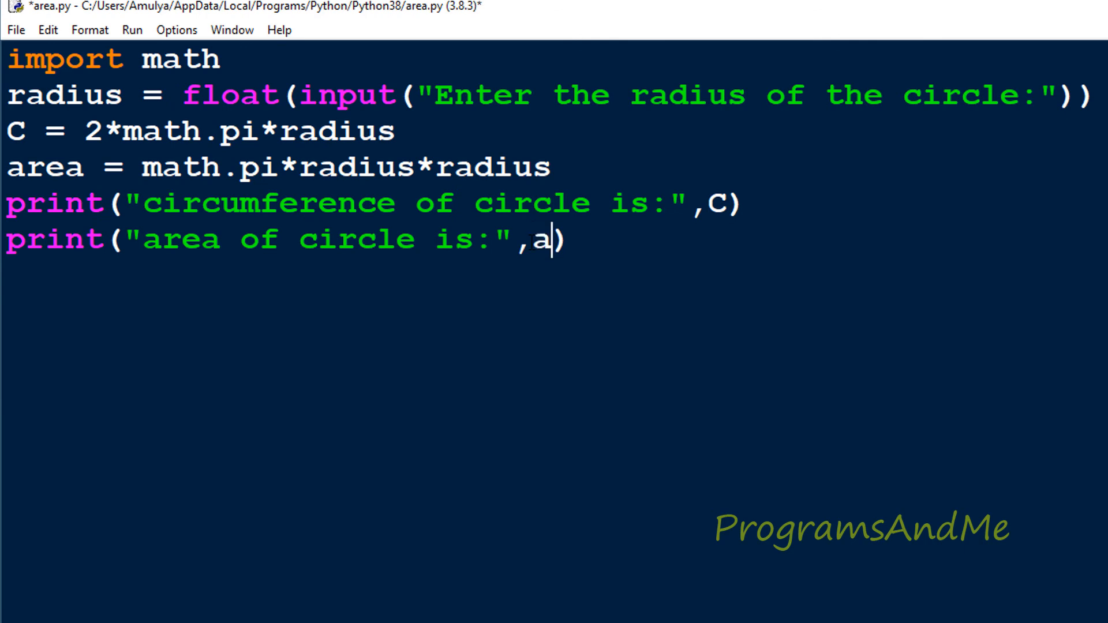
type("rea")
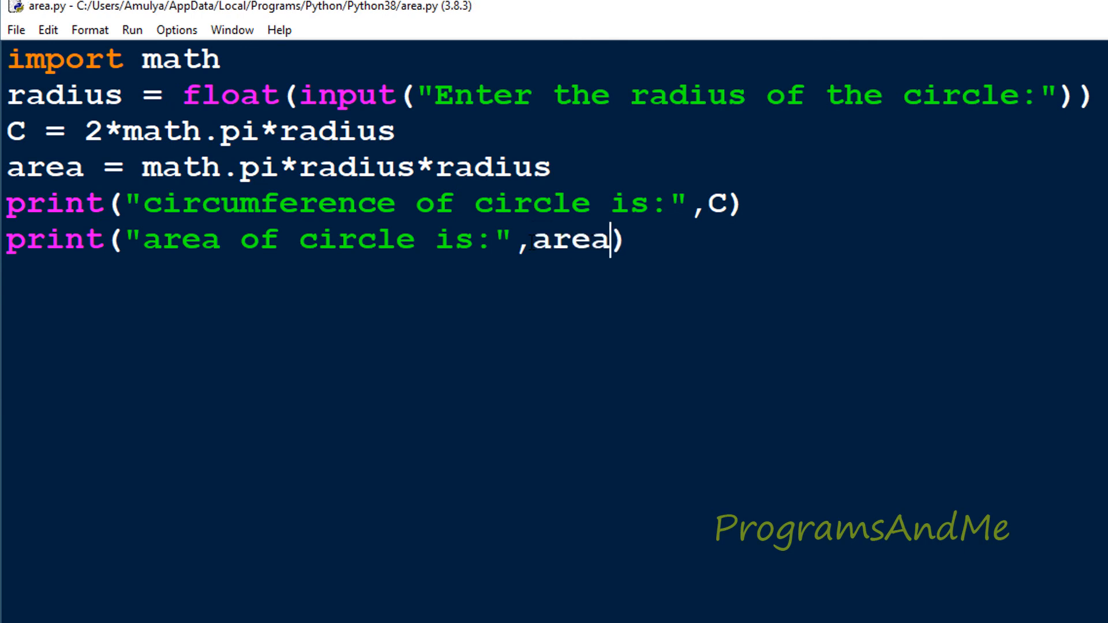